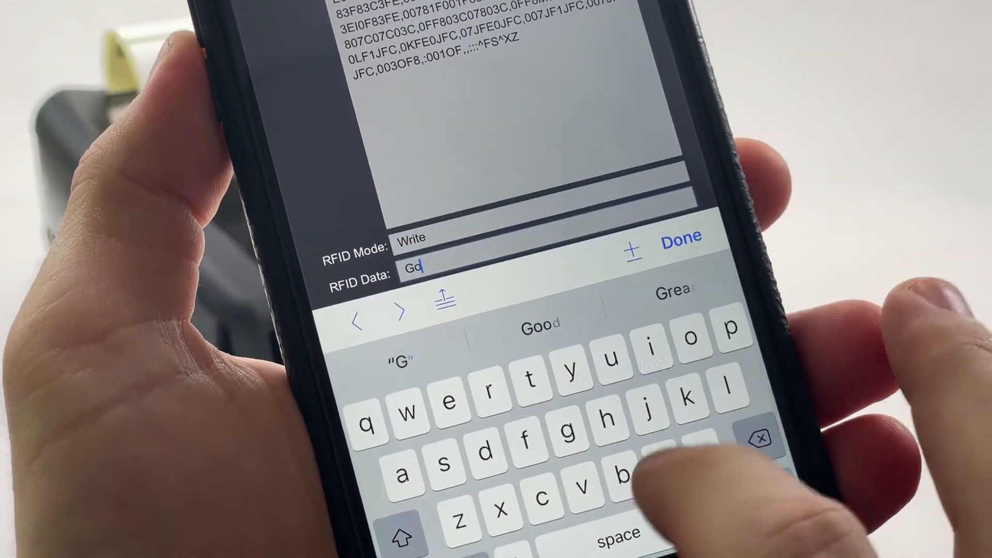
# Step: Enter the RFID data to write to the tag in Write mode
pyautogui.write('n')
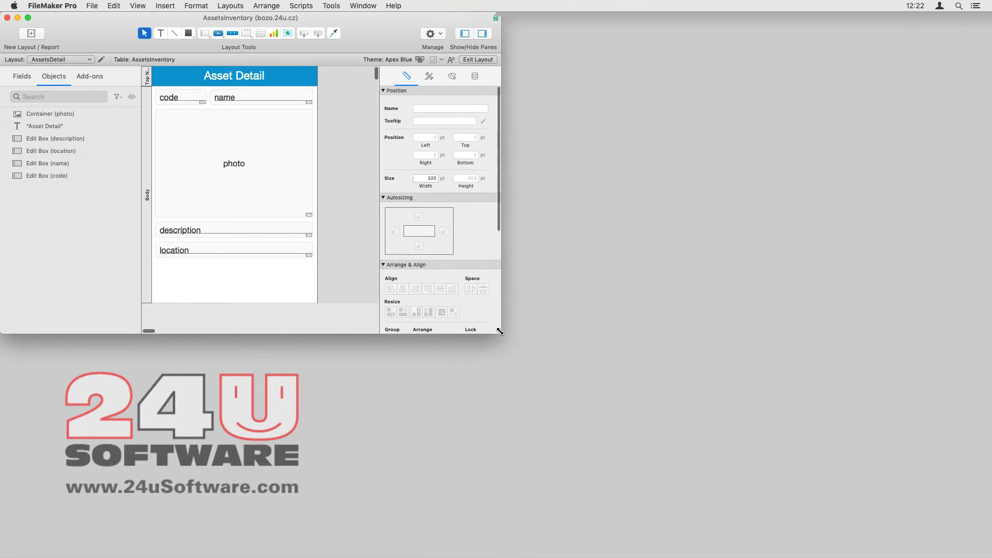
# Step: Create a new text field named rfid in the AssetsInventory table's Fields list
pyautogui.click(180, 101)
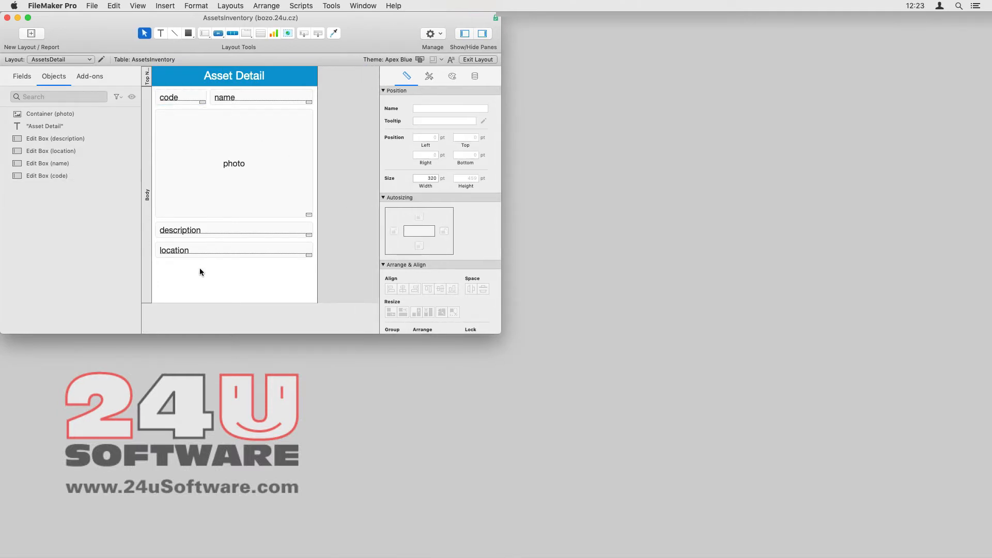
pyautogui.click(22, 76)
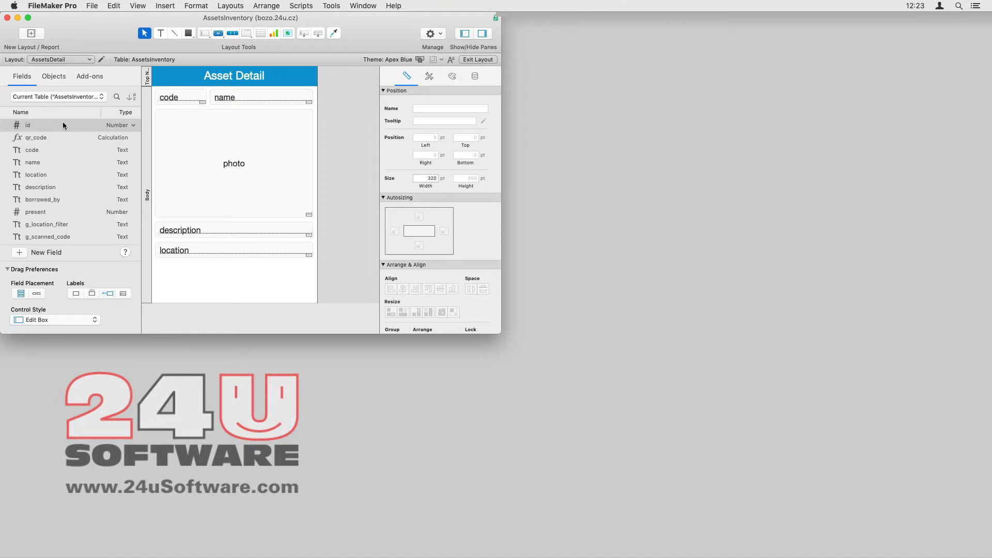
pyautogui.moveTo(46, 138)
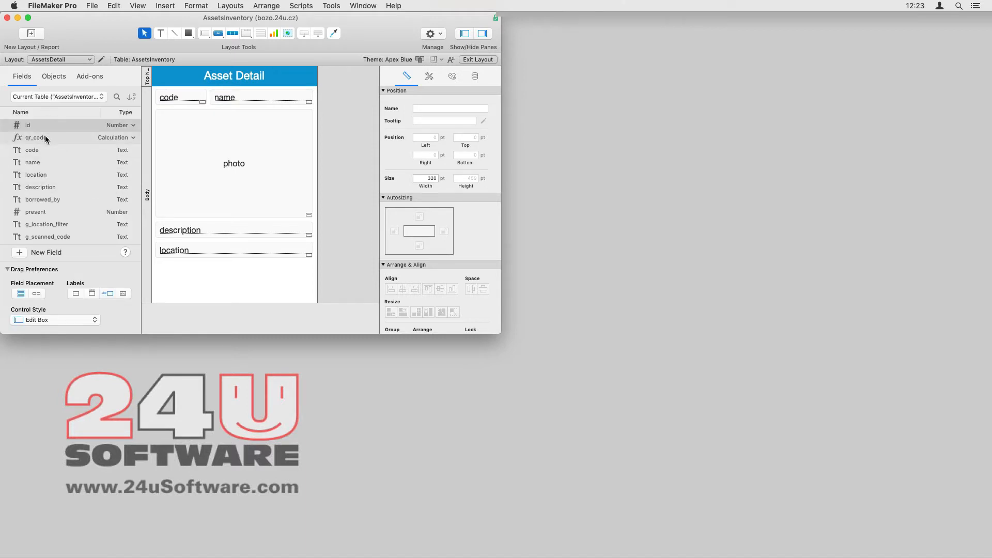
pyautogui.click(36, 138)
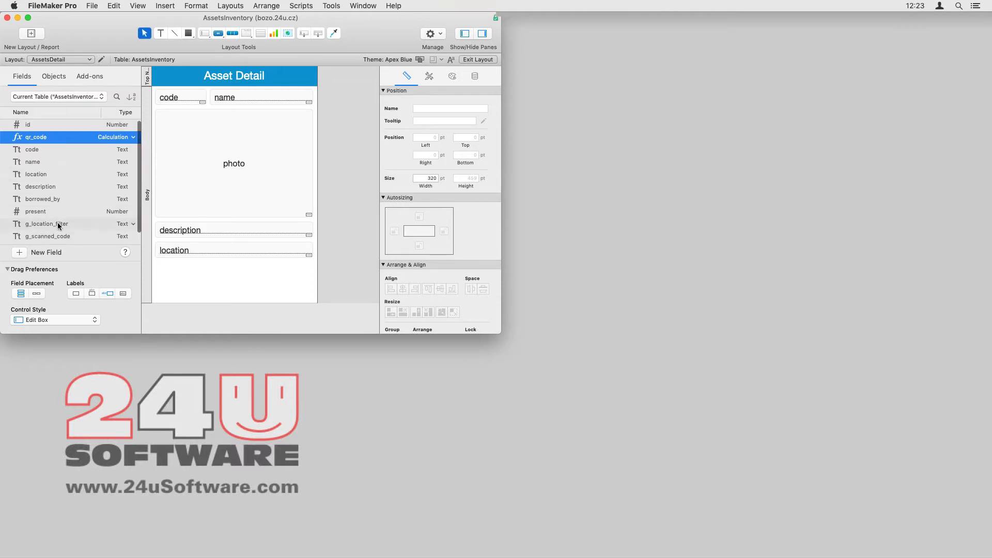
pyautogui.click(45, 253)
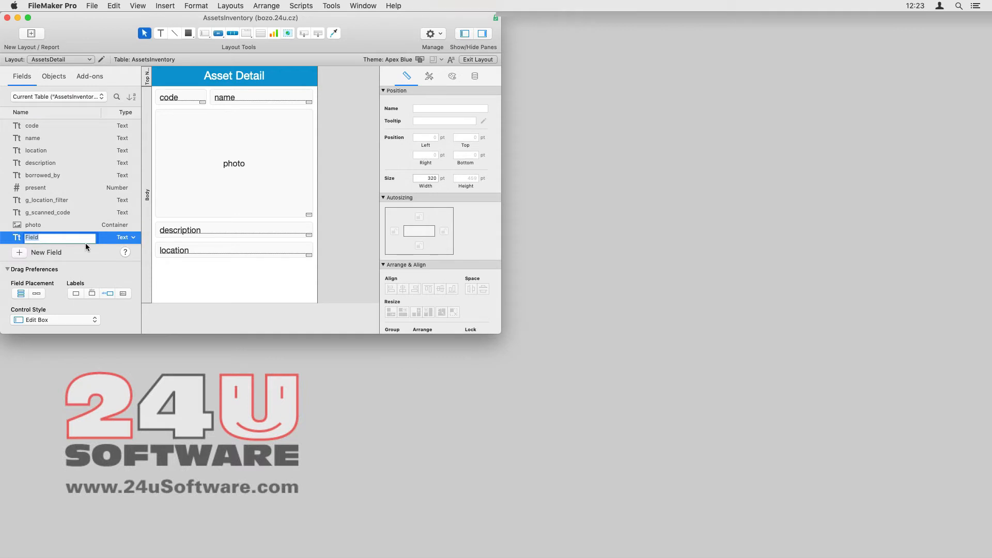
pyautogui.write('rfid')
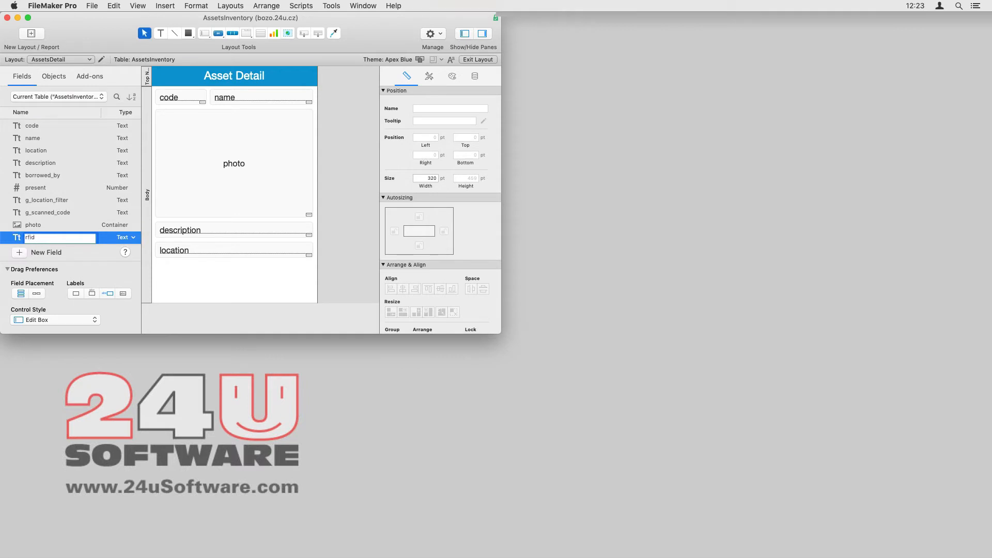
# Step: Commit rfid, place it below location and stretch it to the other fields' width
pyautogui.click(60, 237)
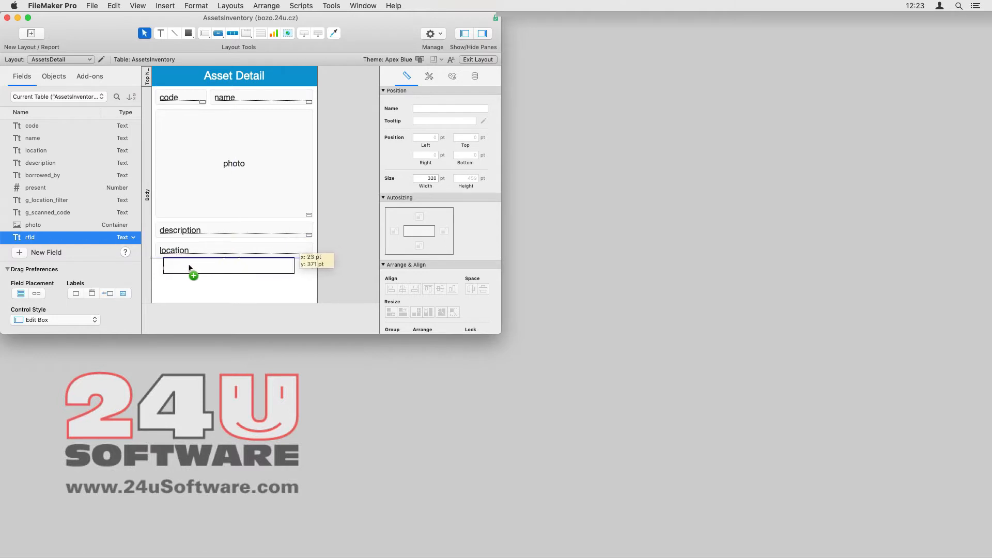
pyautogui.moveTo(29, 237); pyautogui.dragTo(190, 271)
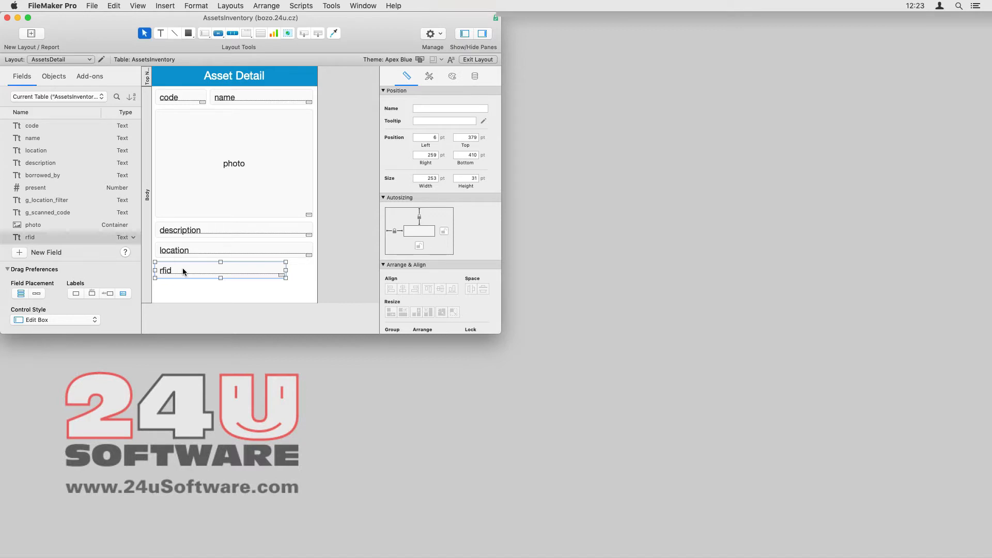
pyautogui.moveTo(286, 262); pyautogui.dragTo(295, 268)
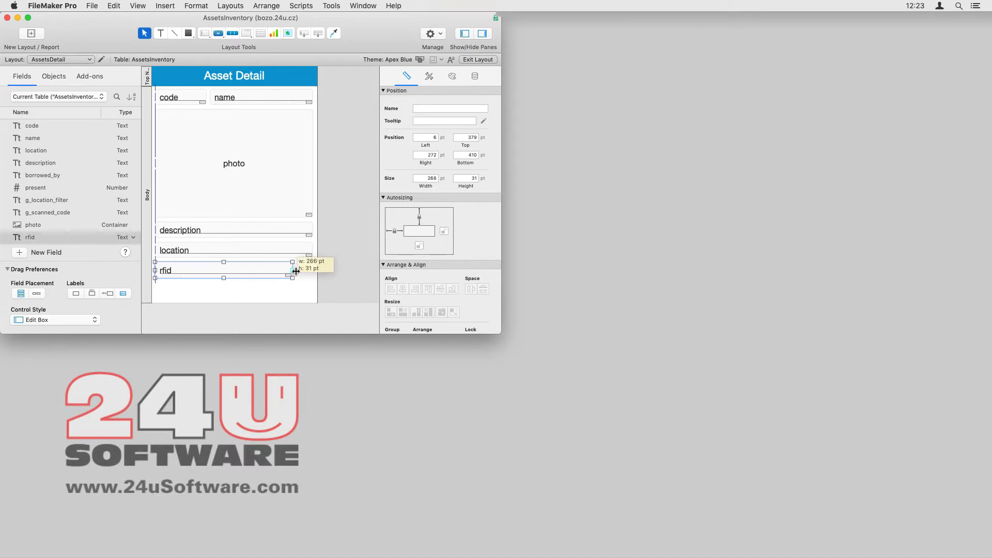
pyautogui.moveTo(295, 269); pyautogui.dragTo(313, 270)
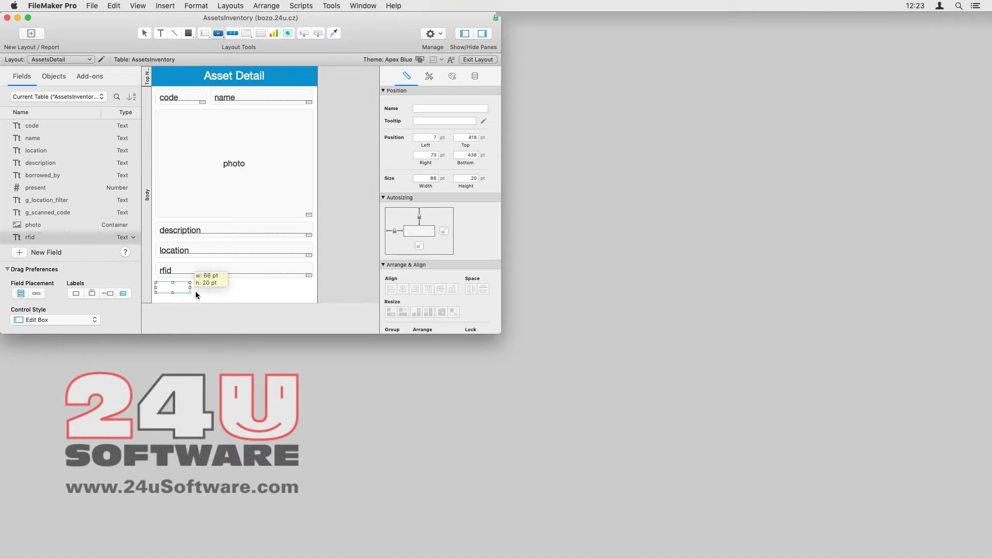
# Step: Draw a button below rfid and set its action to Perform Script
pyautogui.moveTo(188, 291); pyautogui.dragTo(313, 298)
pyautogui.write('Print RFID Label')
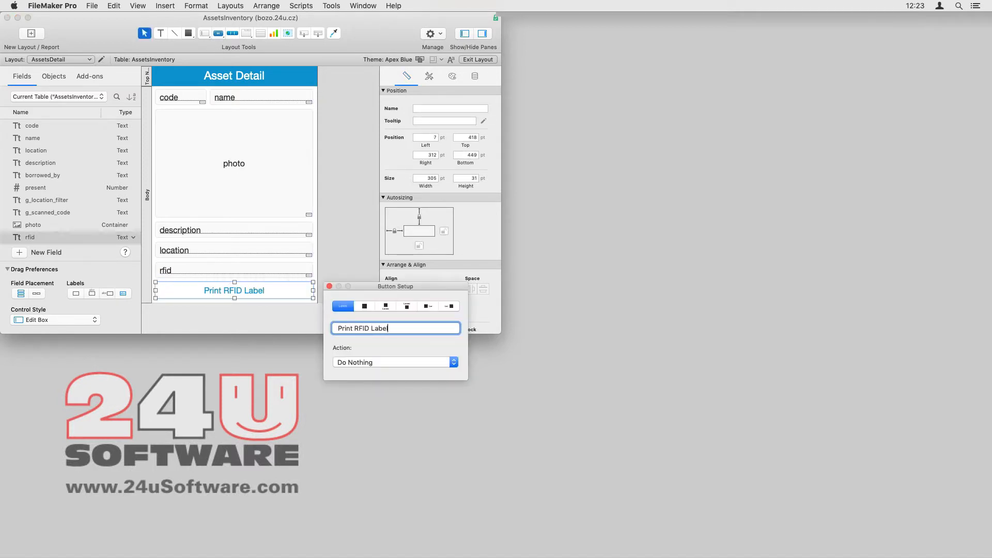
pyautogui.click(429, 75)
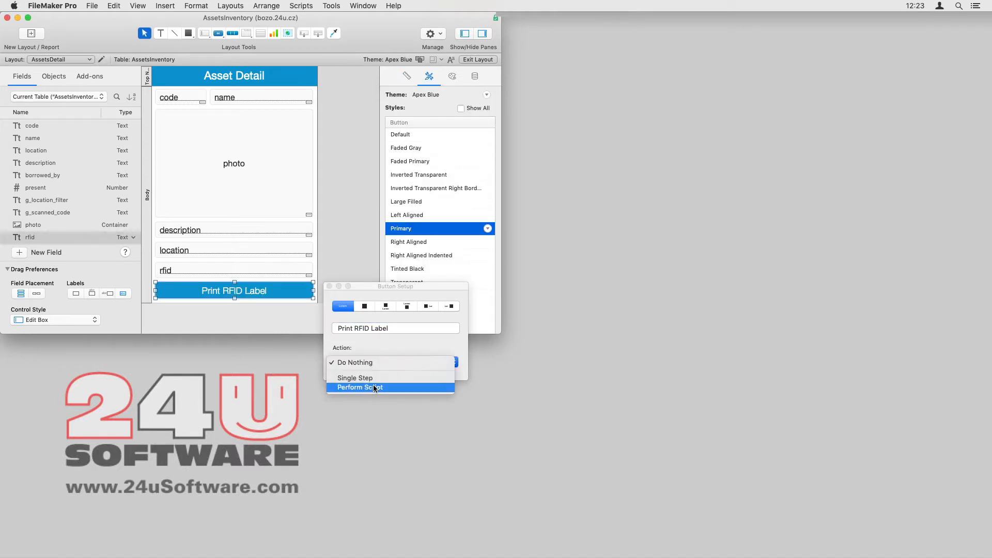
pyautogui.click(360, 387)
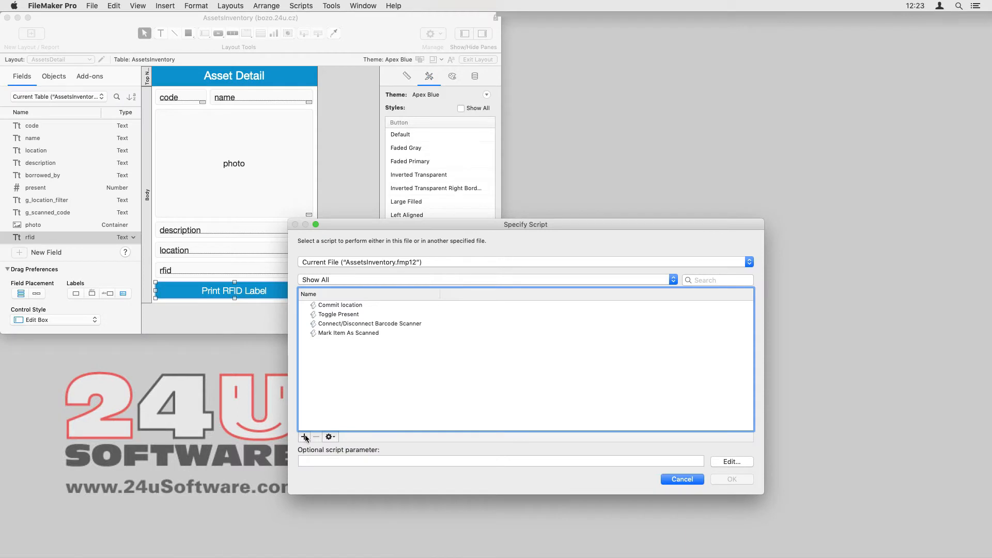
# Step: Create a new script named Print RFID Label and enlarge its editing window
pyautogui.click(304, 436)
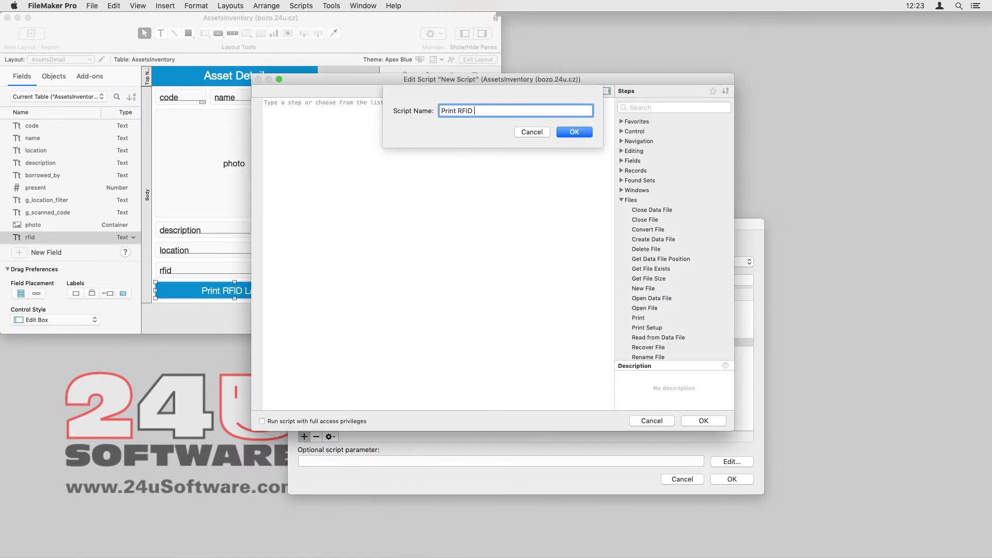
pyautogui.click(574, 131)
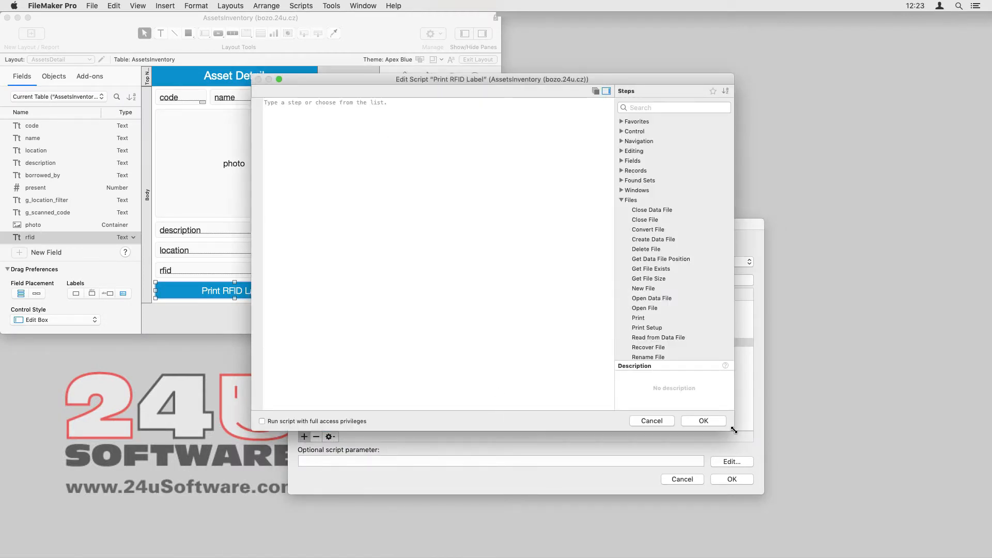
pyautogui.moveTo(734, 430); pyautogui.dragTo(877, 483)
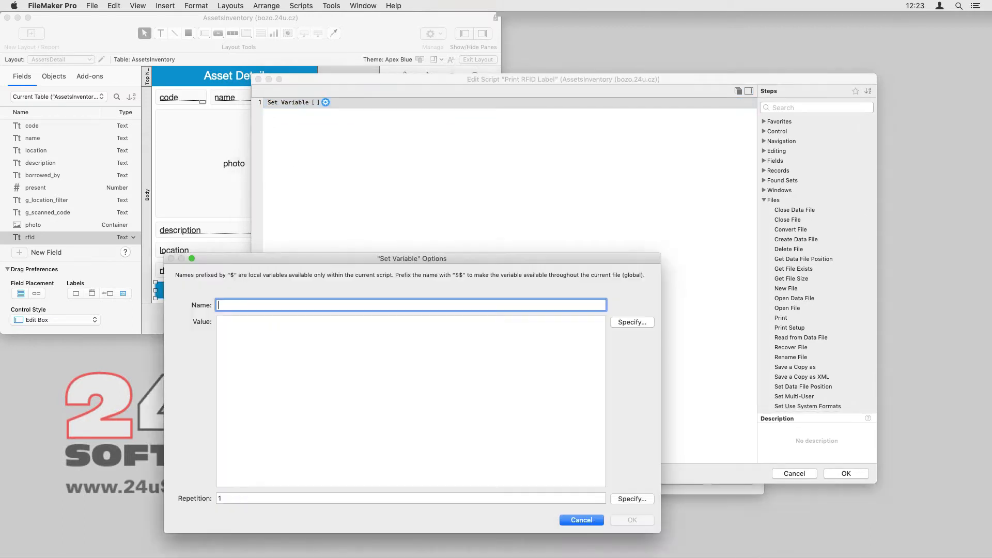
# Step: Set $printer to Gonector_Get("connectedDevices";"ZebraPrinter")
pyautogui.write('$printer')
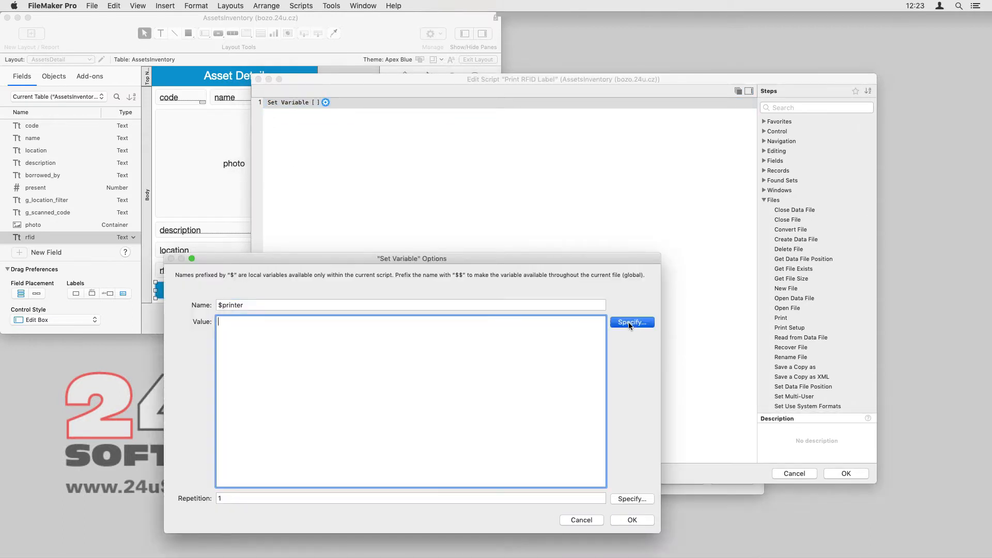
pyautogui.click(631, 322)
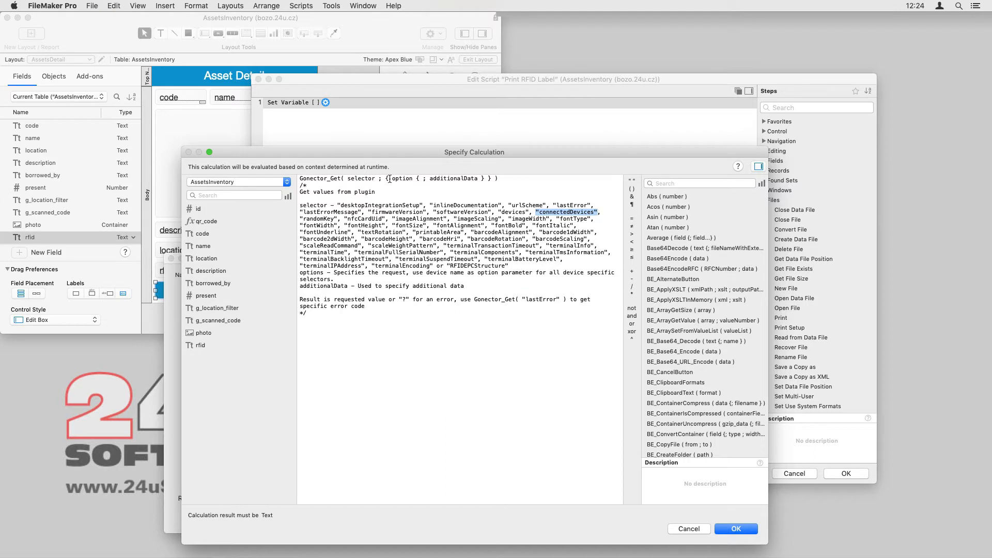
pyautogui.doubleClick(568, 211)
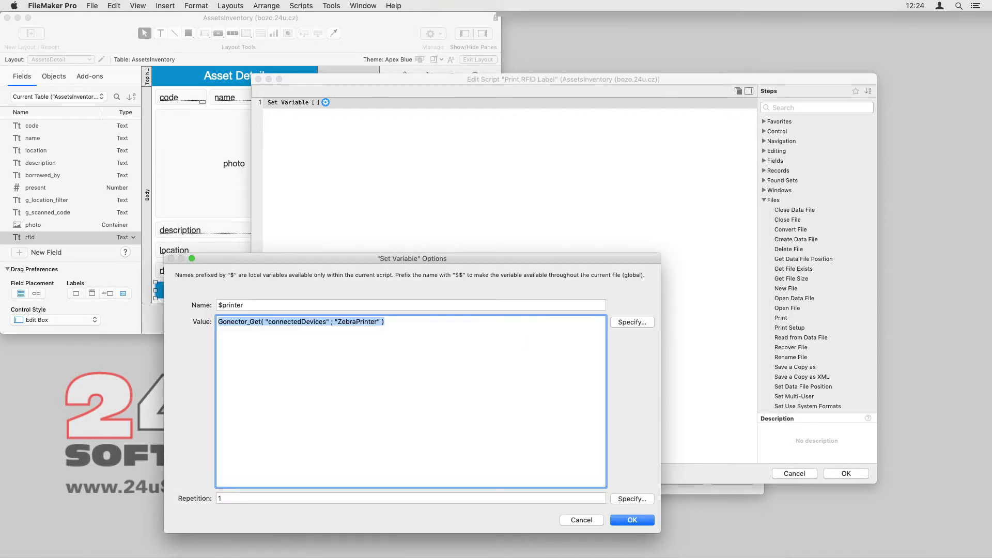
pyautogui.click(631, 520)
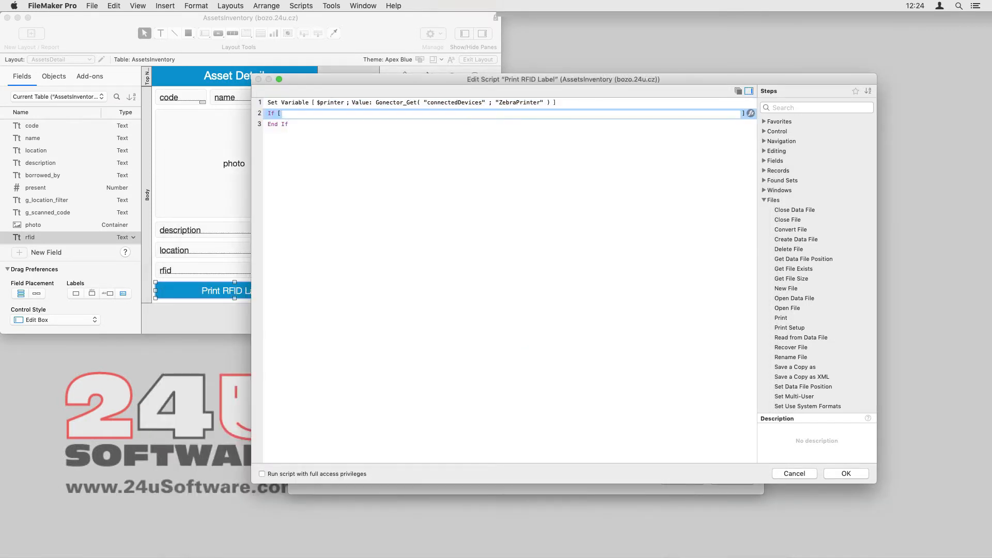
# Step: If IsEmpty($printer), set it to the first ZebraPrinter device and connect with deviceName $printer
pyautogui.write('IsEmpty ( $printer ) ]')
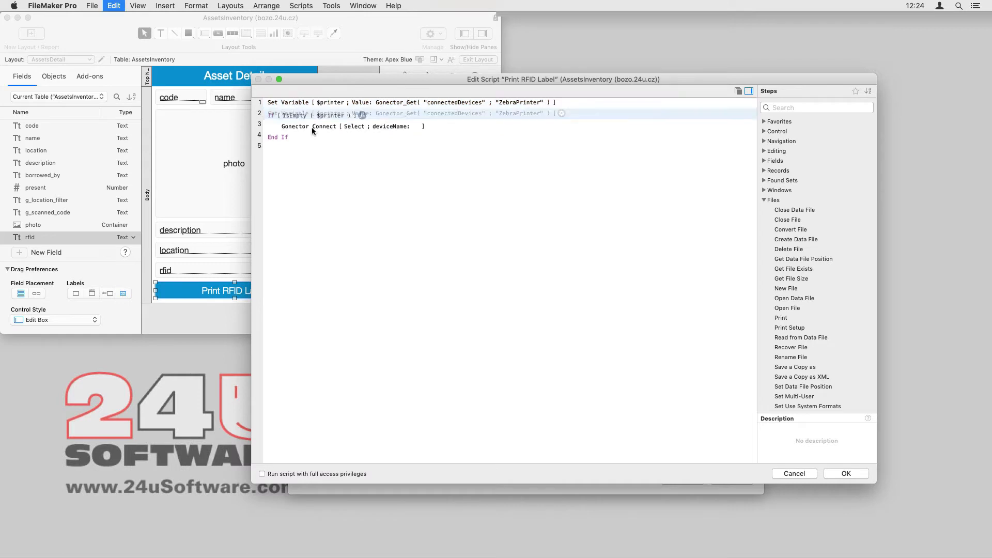
pyautogui.doubleClick(411, 124)
pyautogui.write('GetValue ( Gonector_Get( "devices" ; "ZebraPrinter" ) ; 1 )')
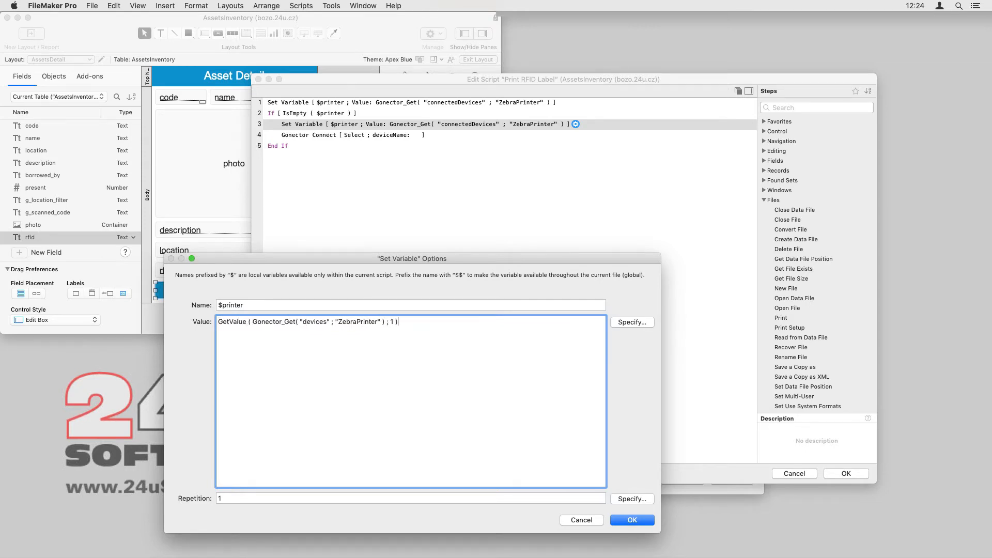
pyautogui.click(630, 323)
pyautogui.write('$printer')
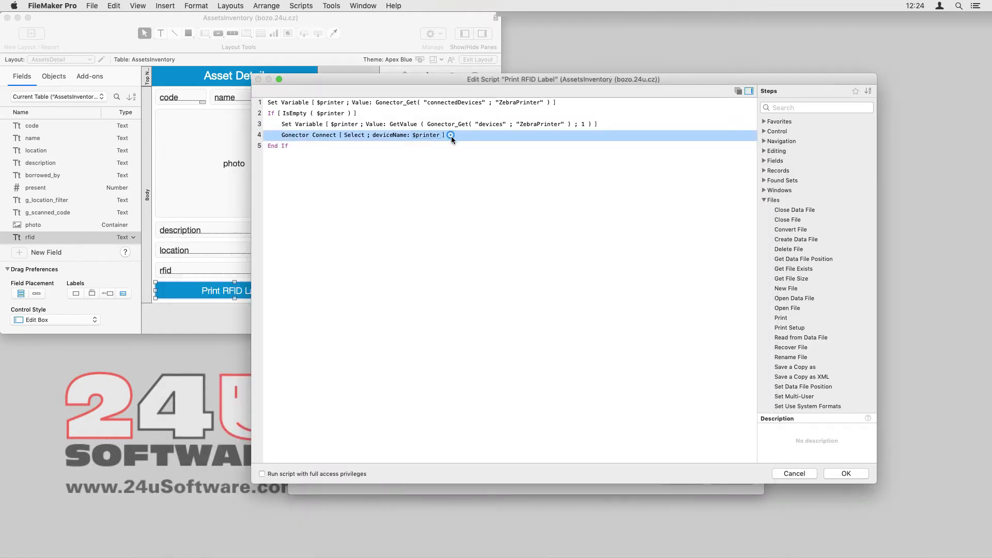
pyautogui.click(451, 134)
pyautogui.write('"Print Failed"')
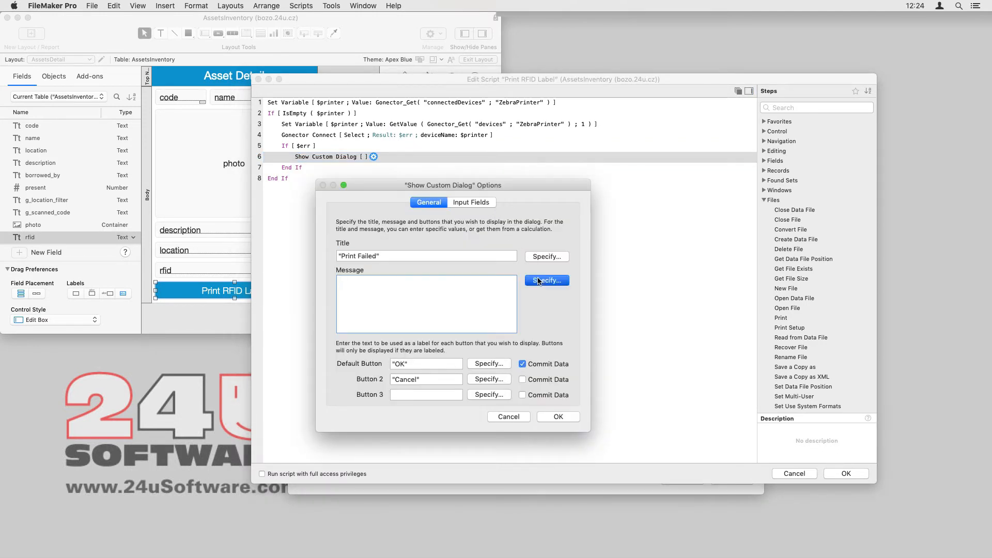
# Step: Set the Print Failed dialog message to Gonector_Get("lastErrorMessage")
pyautogui.click(546, 281)
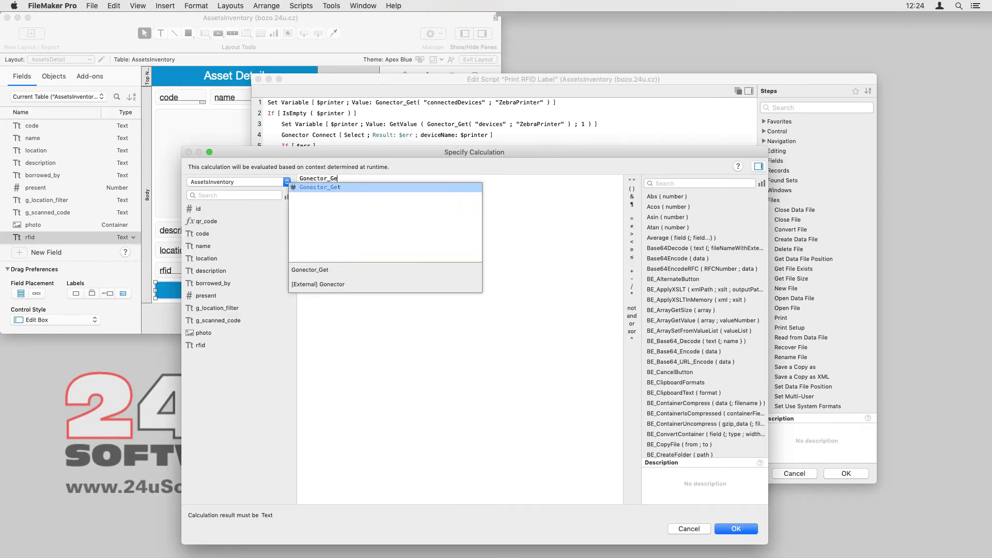
pyautogui.click(320, 187)
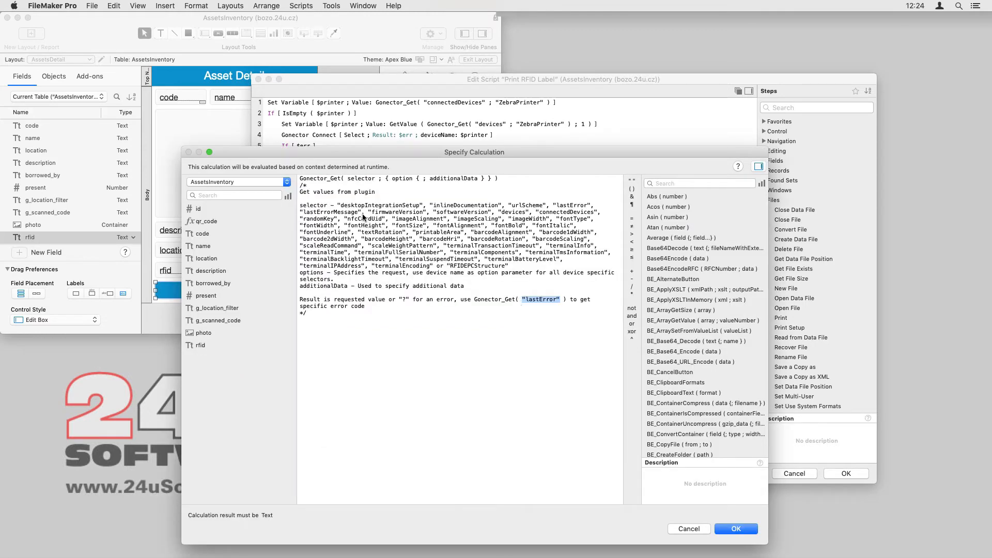
pyautogui.doubleClick(363, 179)
pyautogui.write('exit')
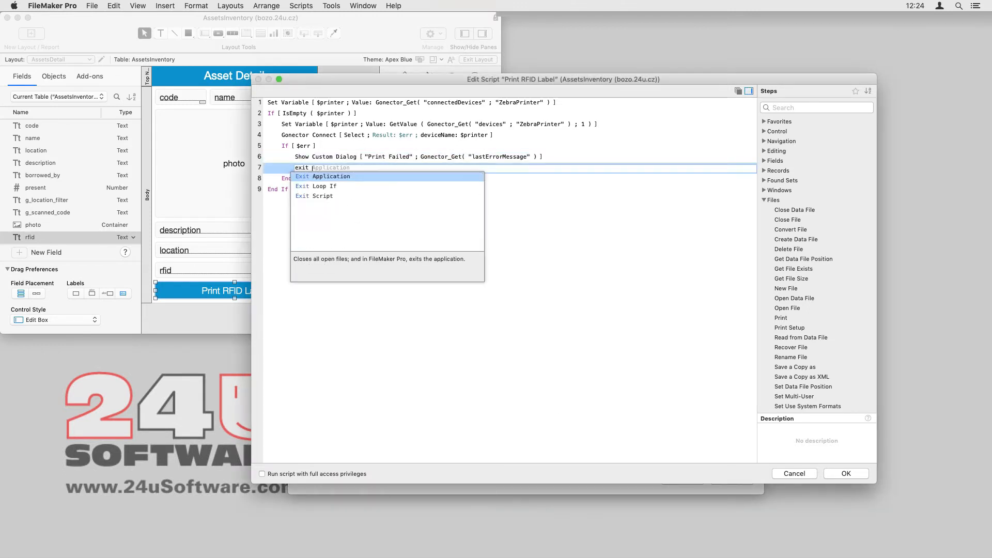
# Step: Exit the script after the error dialog and add a Gonector Set step with a List() value
pyautogui.click(314, 195)
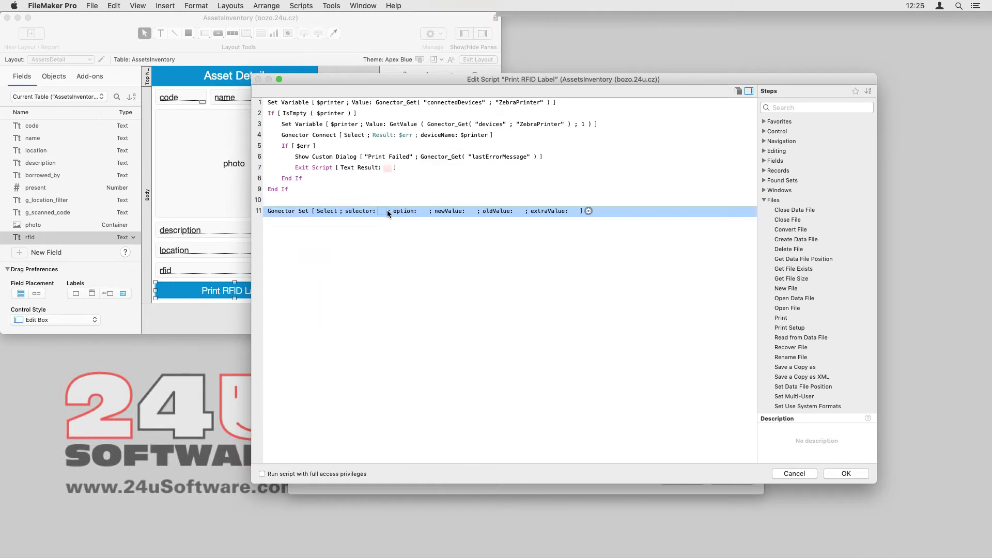
pyautogui.click(404, 211)
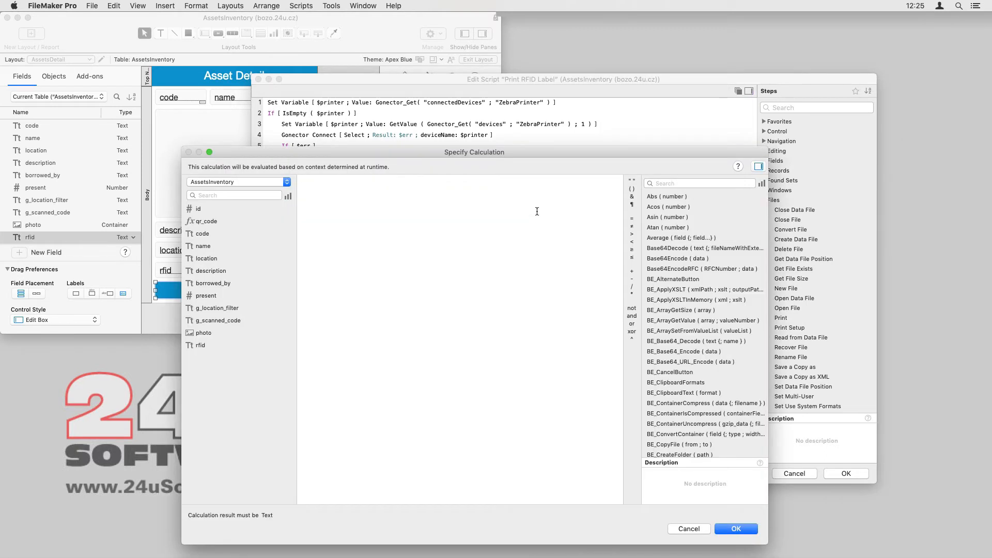
pyautogui.write('List (')
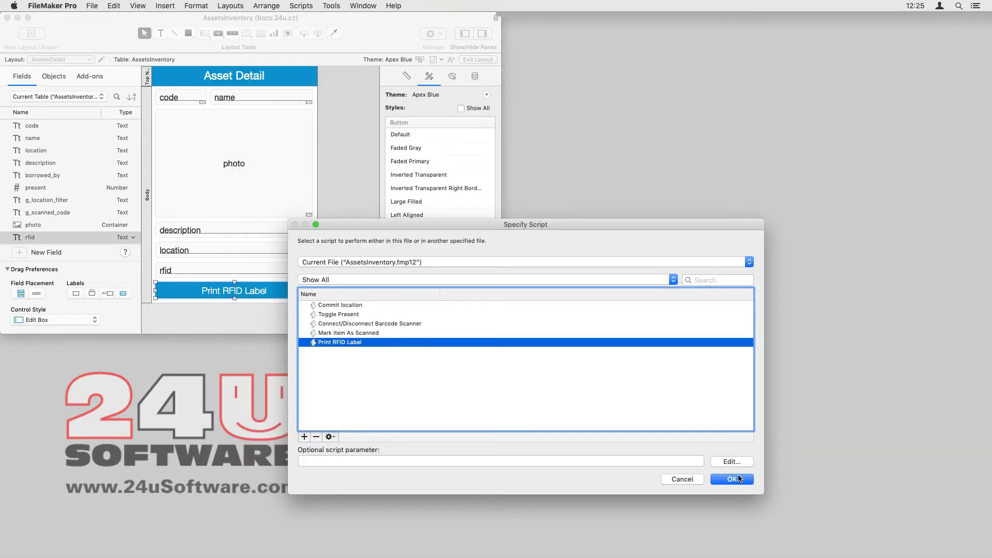
# Step: Confirm the Print RFID Label script, save the Asset Detail layout and switch to the Label layout
pyautogui.click(732, 478)
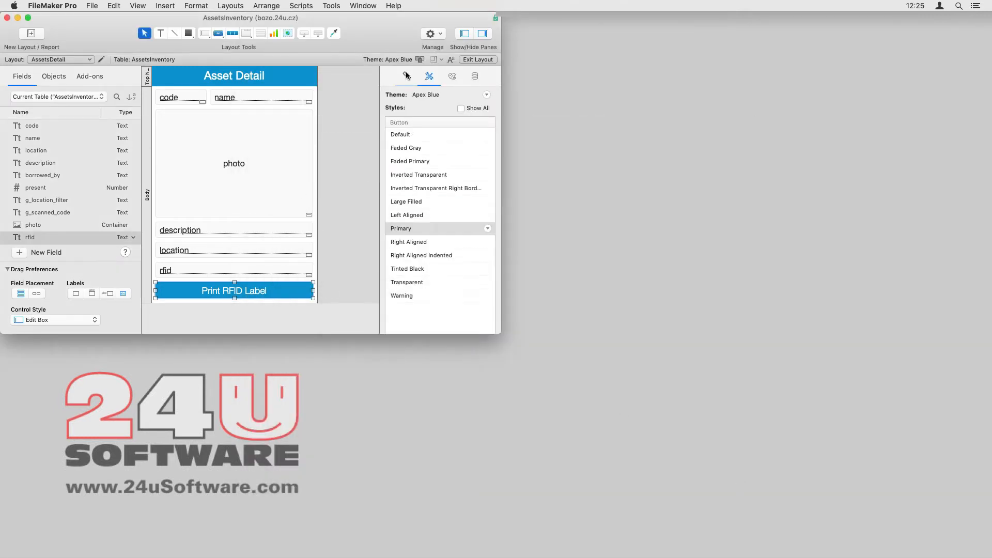
pyautogui.click(407, 76)
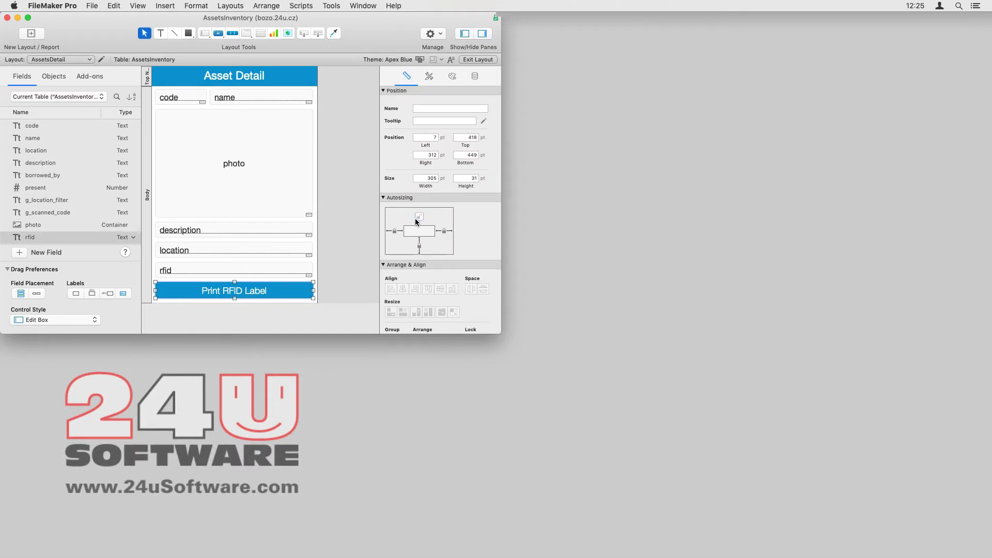
pyautogui.click(60, 60)
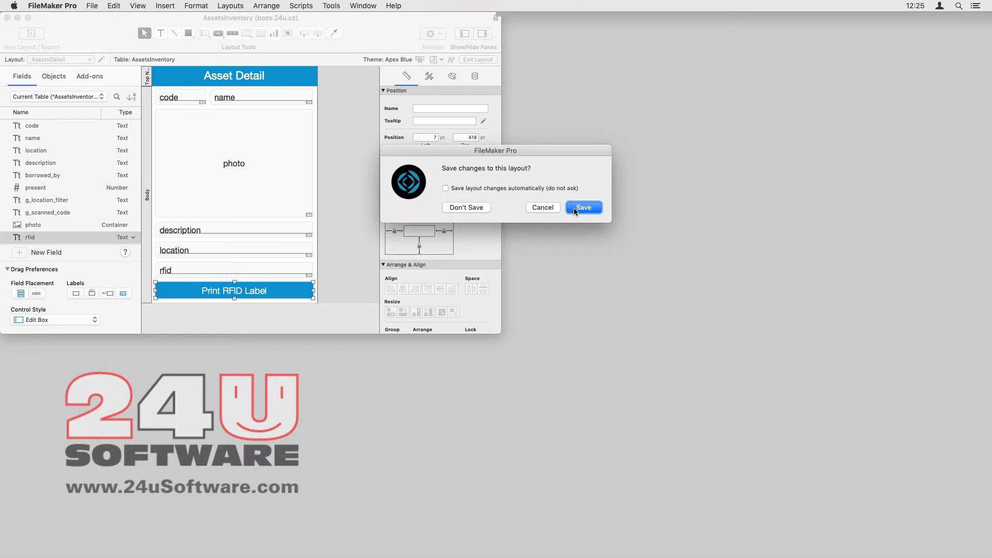
pyautogui.click(583, 208)
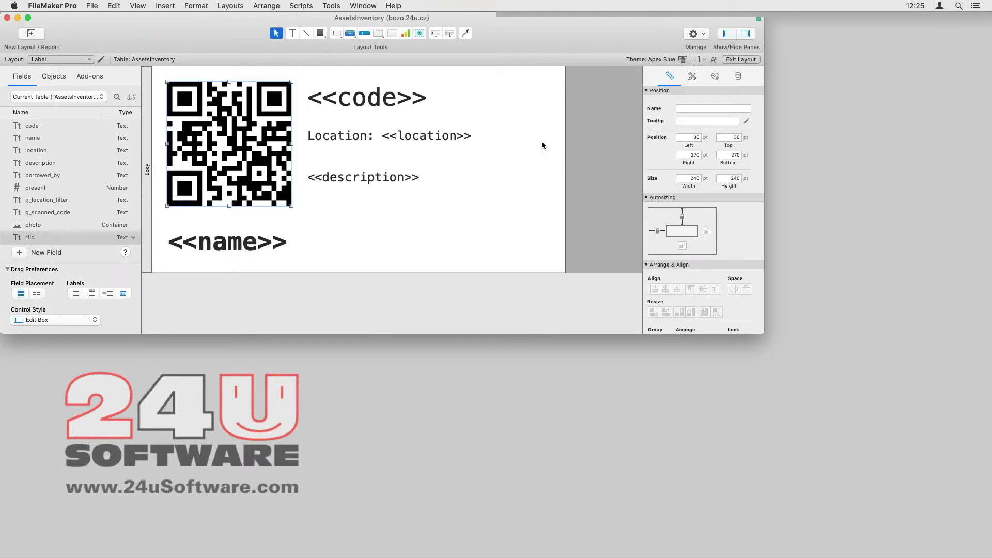
pyautogui.moveTo(551, 147)
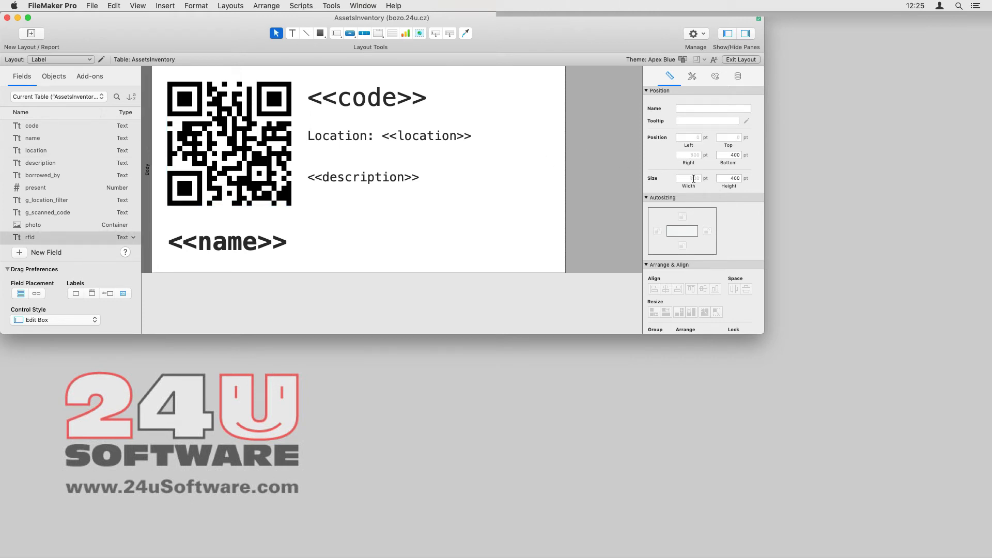
pyautogui.click(730, 178)
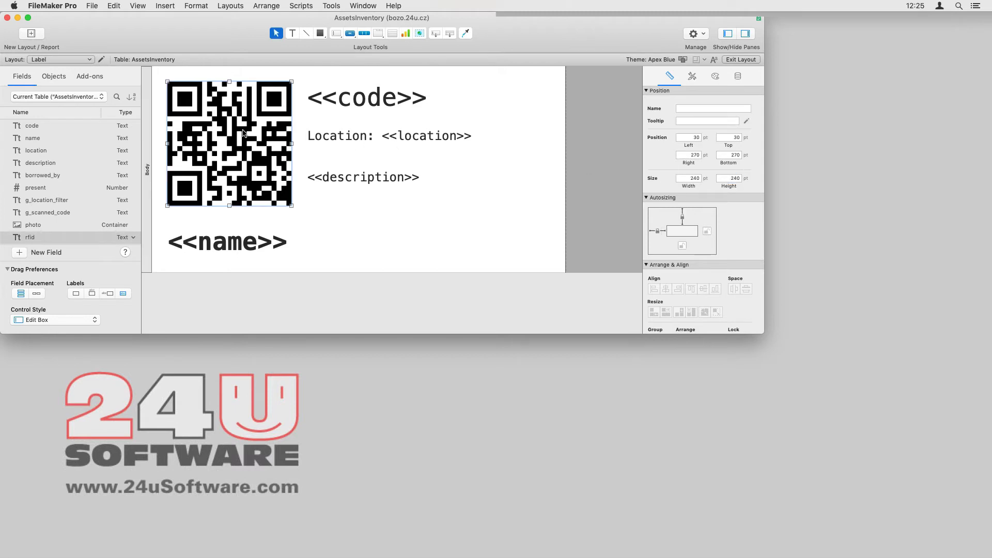
pyautogui.moveTo(698, 143)
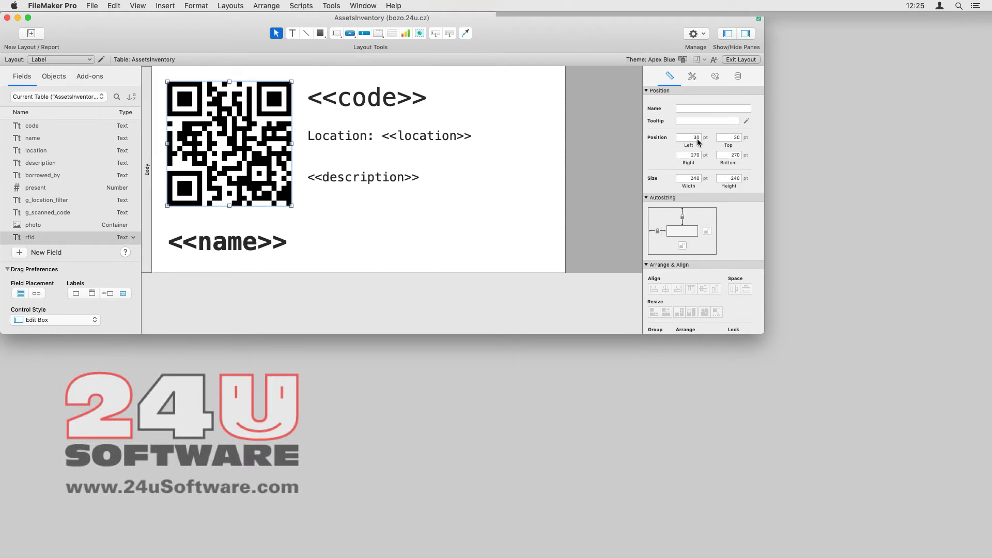
pyautogui.click(732, 138)
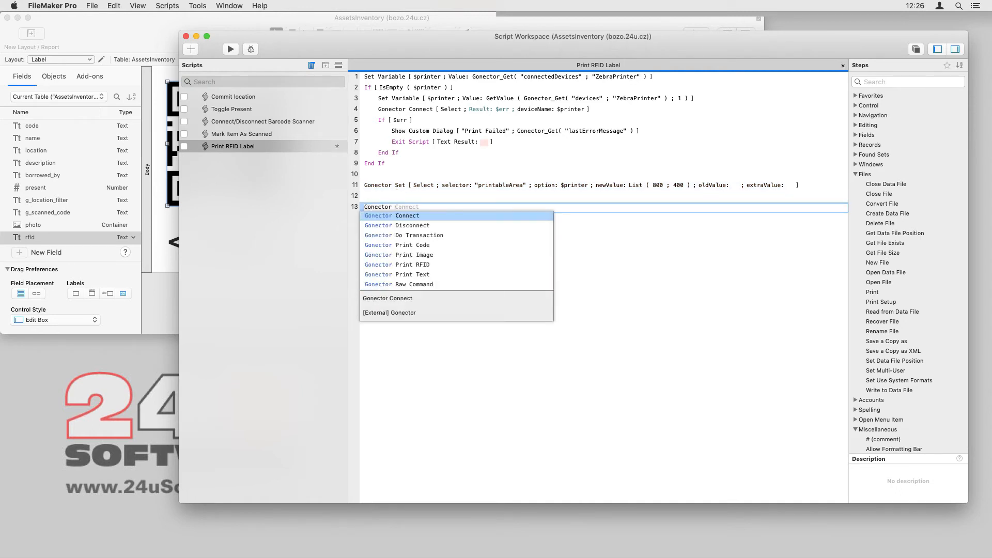
# Step: Add Gonector Print Code with deviceName $printer, QRCODE of qr_code, printMode "buffer" at 30, 30
pyautogui.click(397, 245)
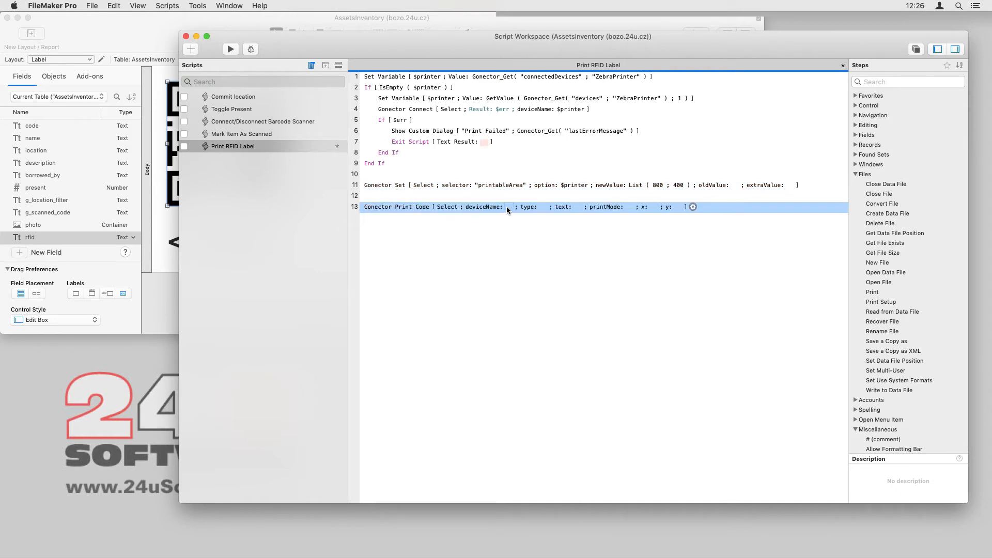
pyautogui.write('$printer')
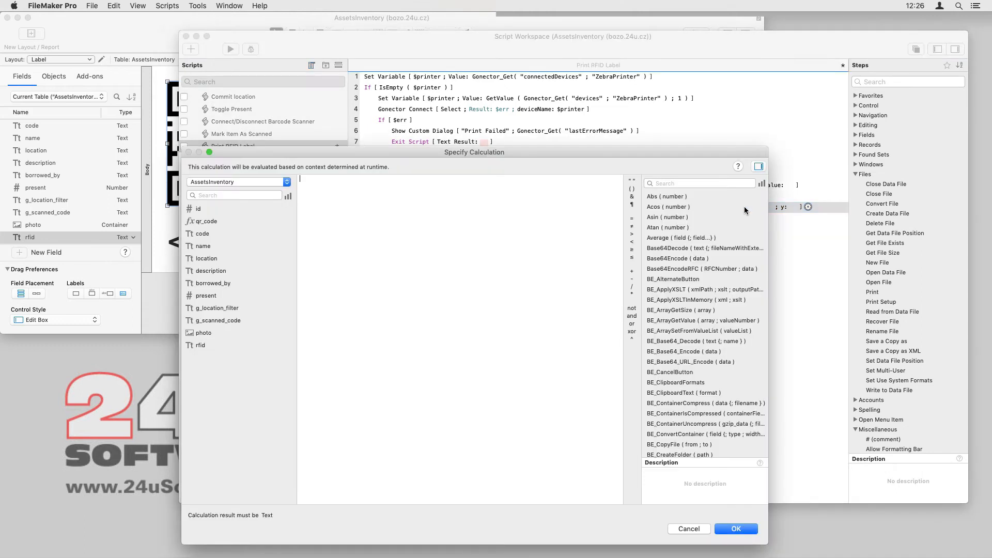
pyautogui.write('"buffer"')
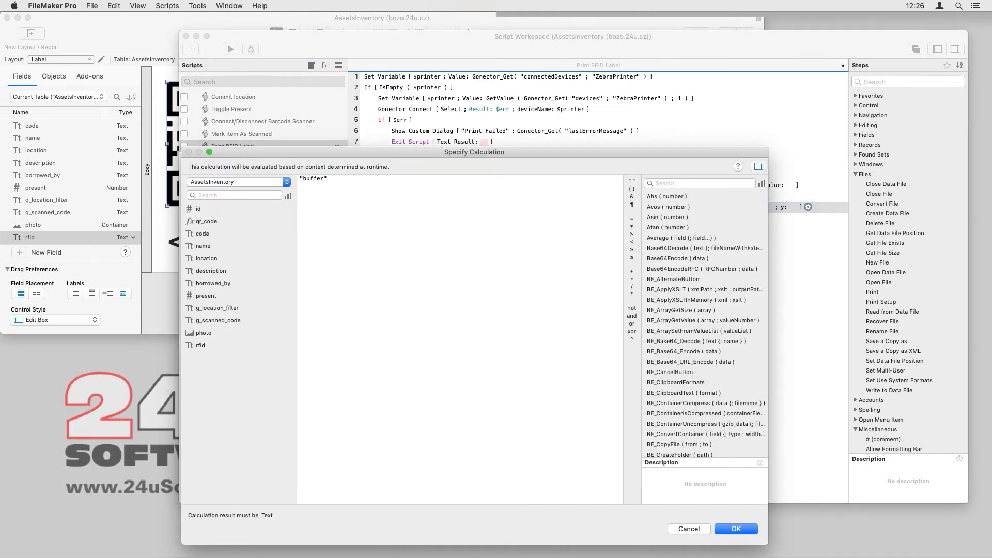
pyautogui.click(735, 529)
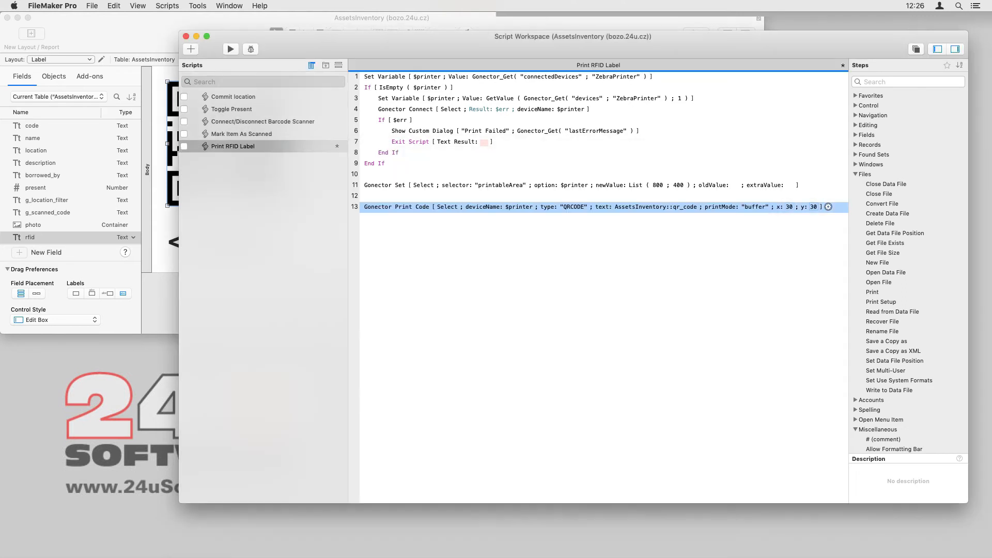
pyautogui.moveTo(388, 184)
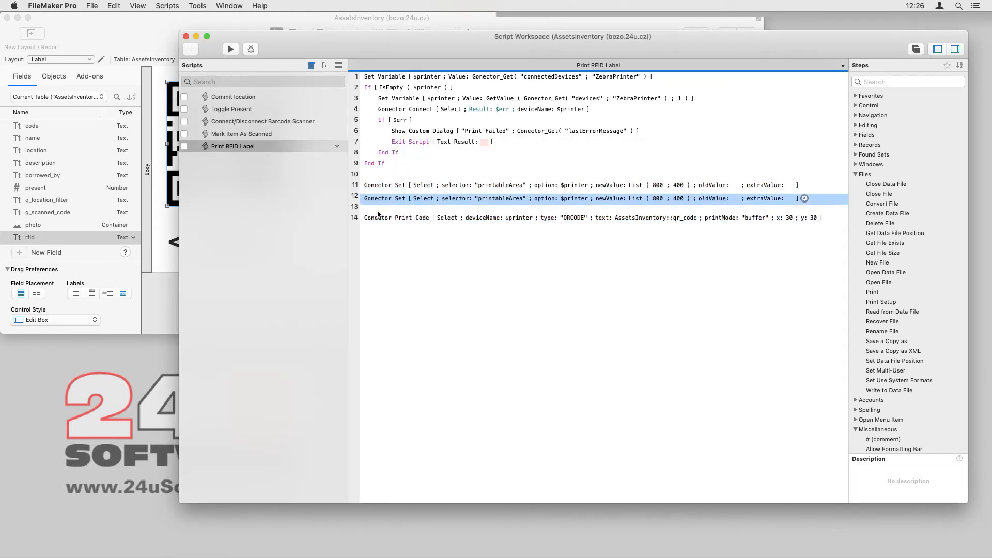
# Step: Revise the copied Gonector Set step to set barcodeScaling to 8
pyautogui.click(804, 198)
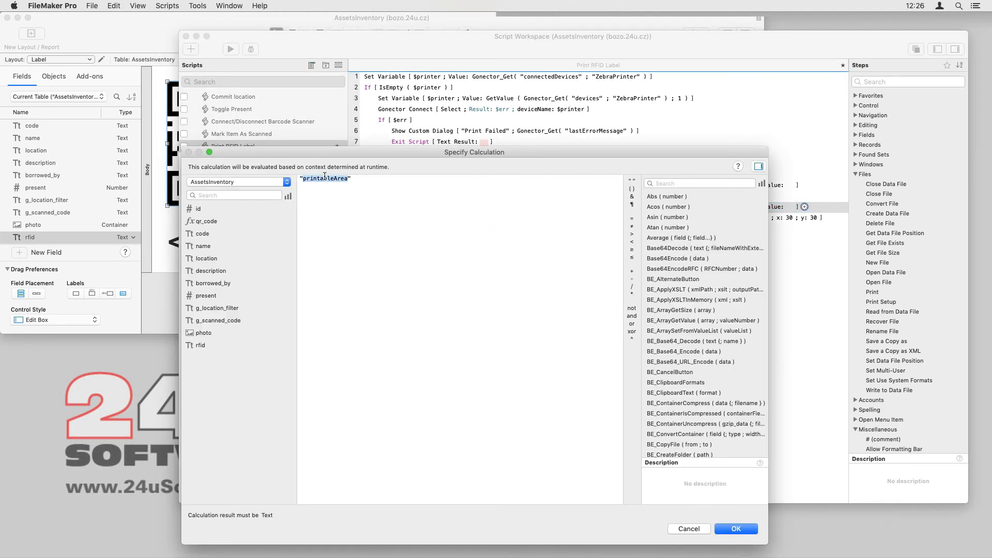
pyautogui.click(735, 529)
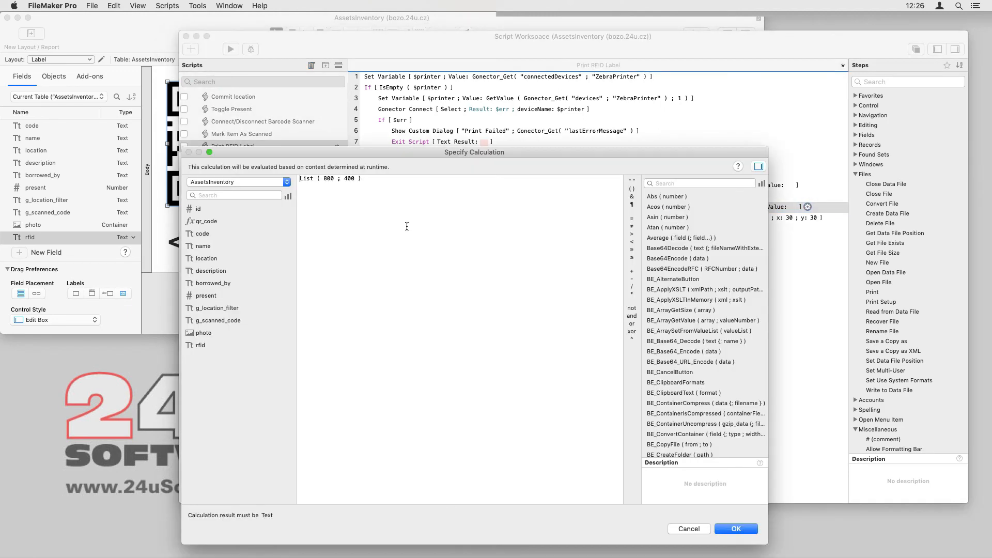
pyautogui.click(735, 528)
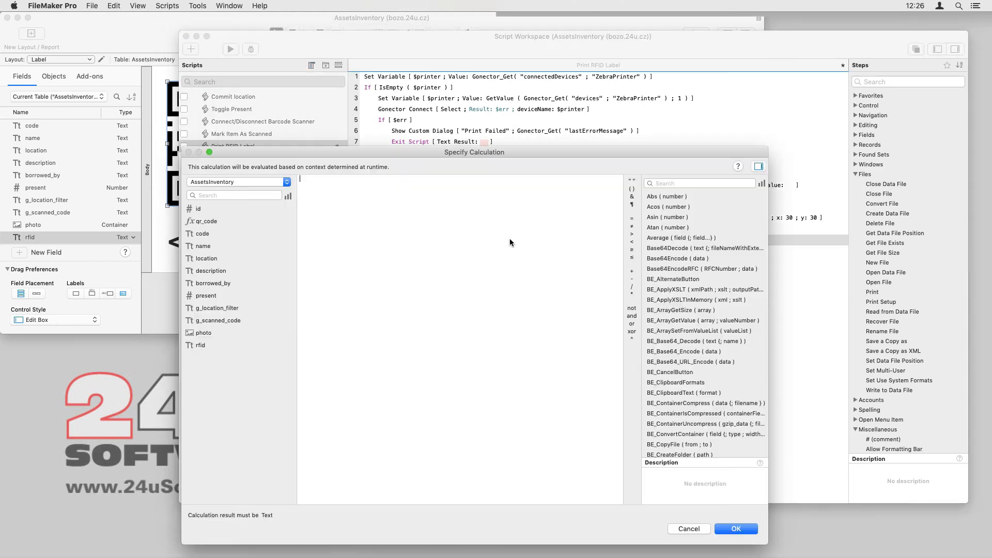
pyautogui.click(688, 528)
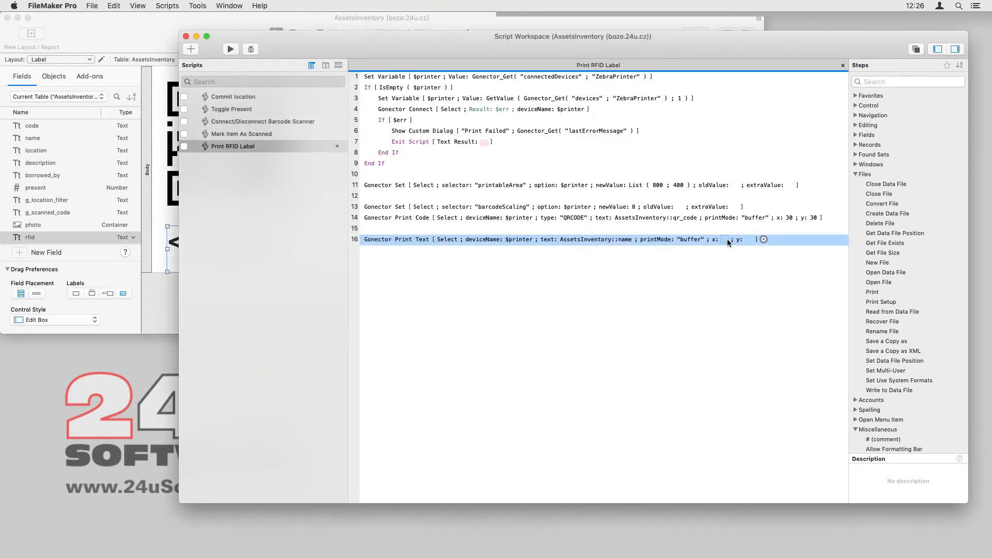
# Step: Enter x/y coordinates 30 and 310 and rename the font setting selector for the text steps
pyautogui.write('30')
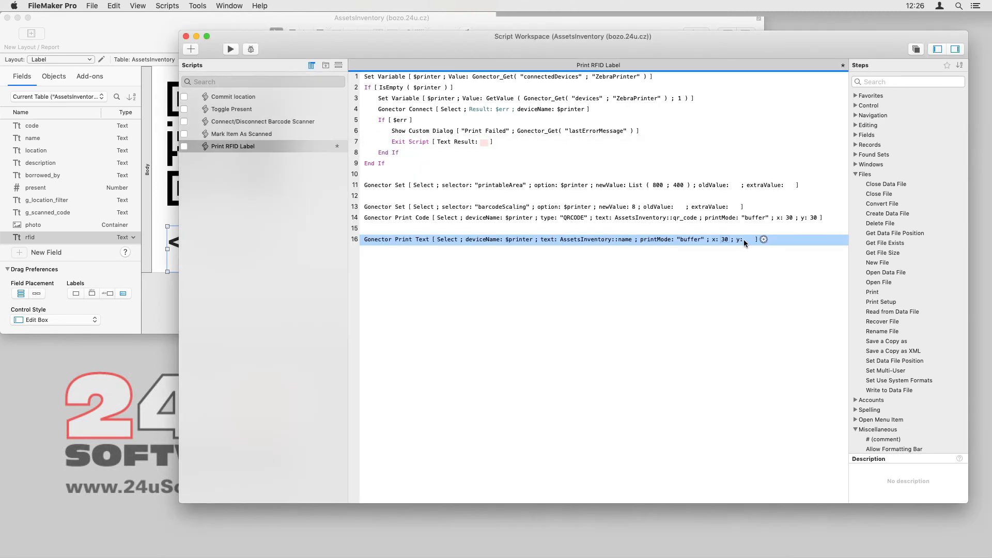
pyautogui.write('310')
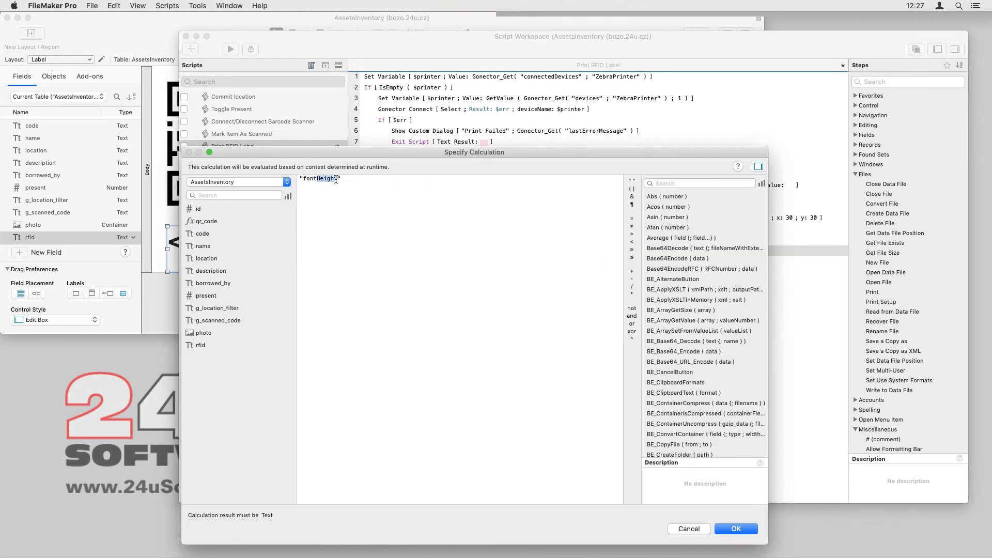
pyautogui.click(735, 528)
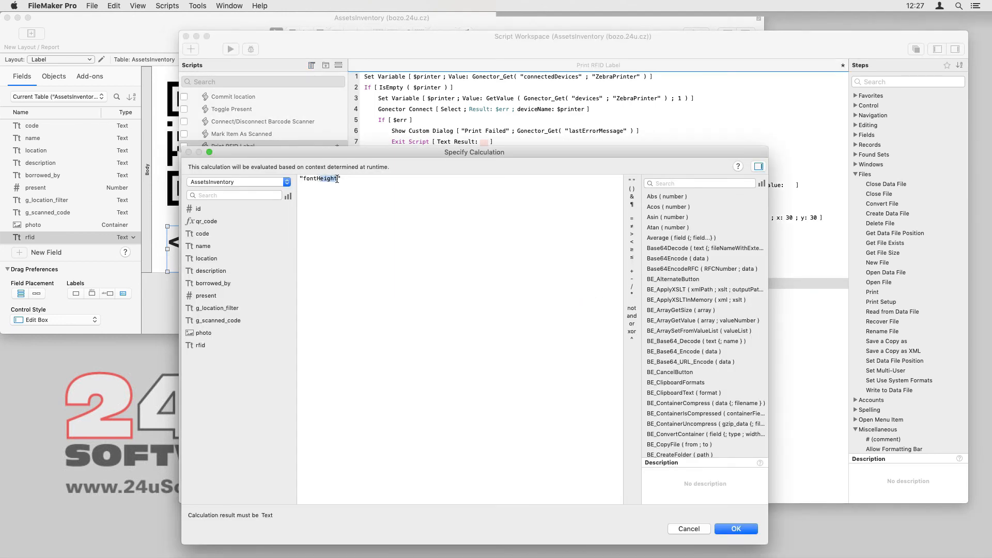
pyautogui.click(735, 528)
pyautogui.write('Gonector prin')
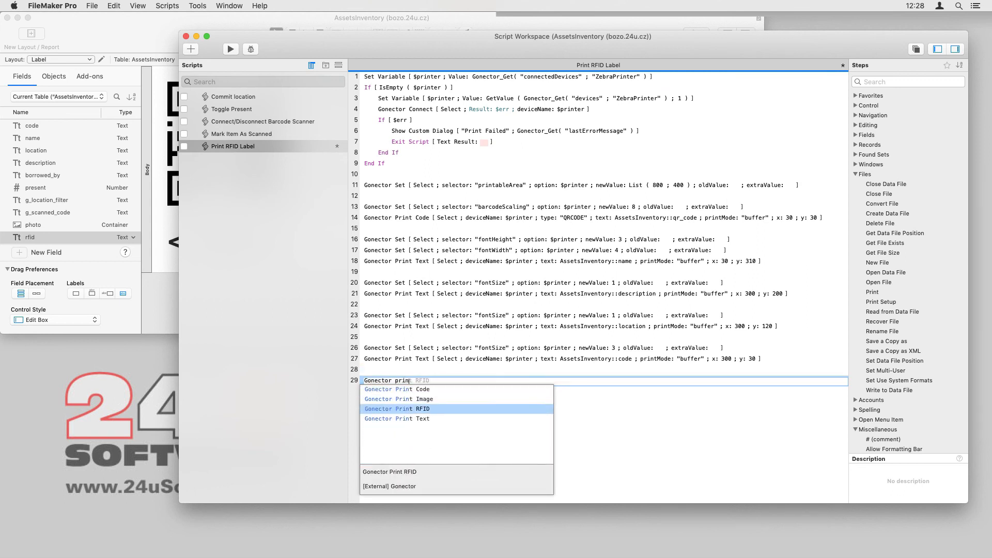
# Step: Add a Gonector Print RFID step using $printer with format "Hexadecimal"
pyautogui.click(397, 410)
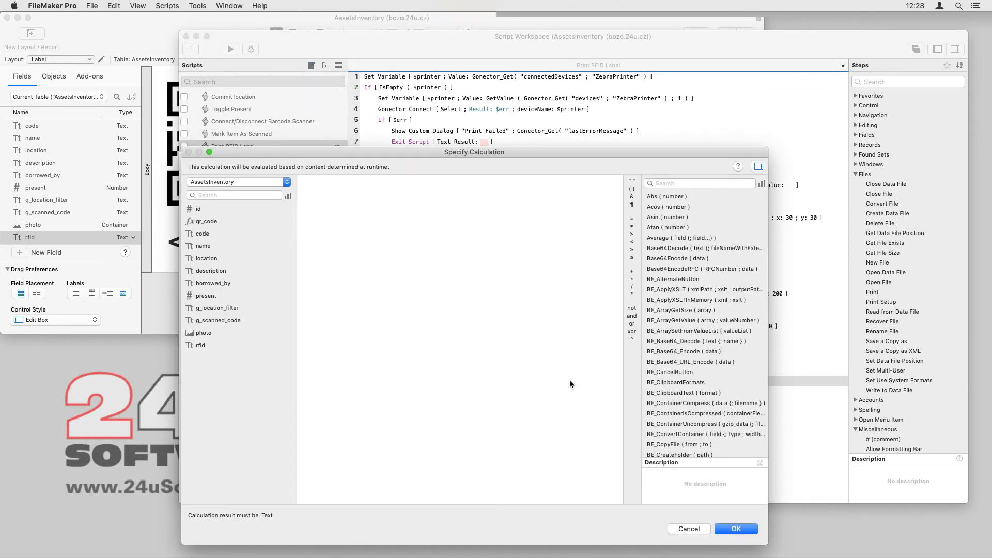
pyautogui.write('"Hexadecimal')
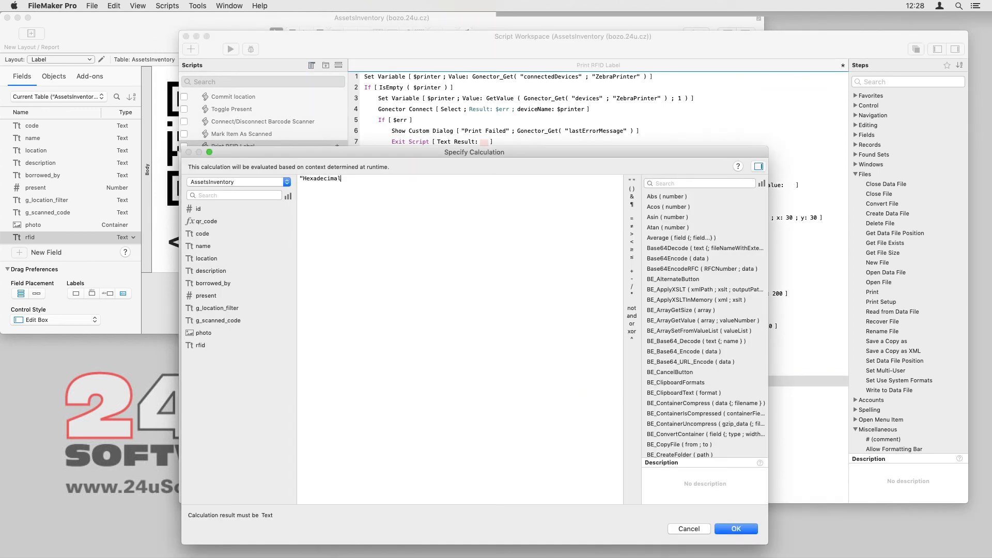
pyautogui.click(735, 528)
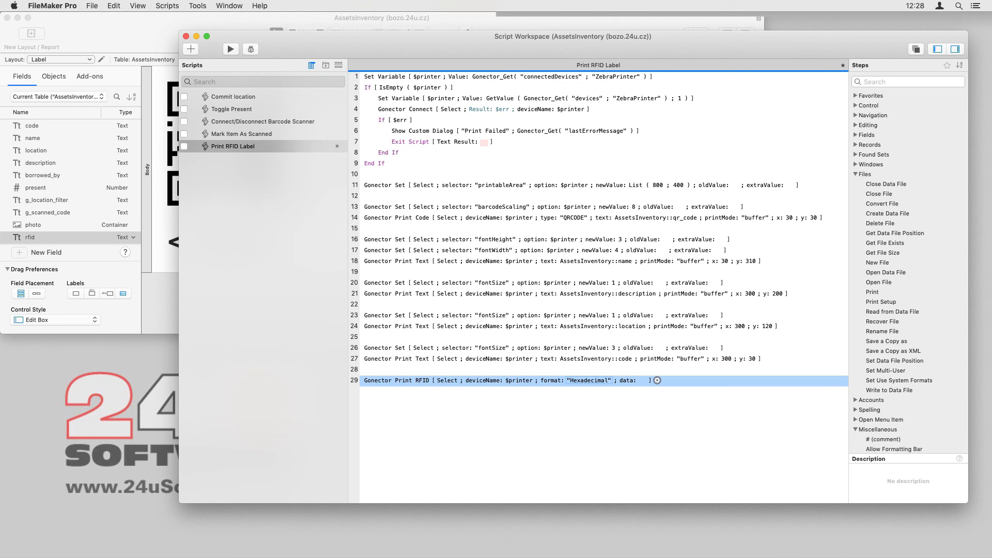
# Step: Store the RFID step's Result in the AssetsInventory::rfid field via Specify Target
pyautogui.click(658, 380)
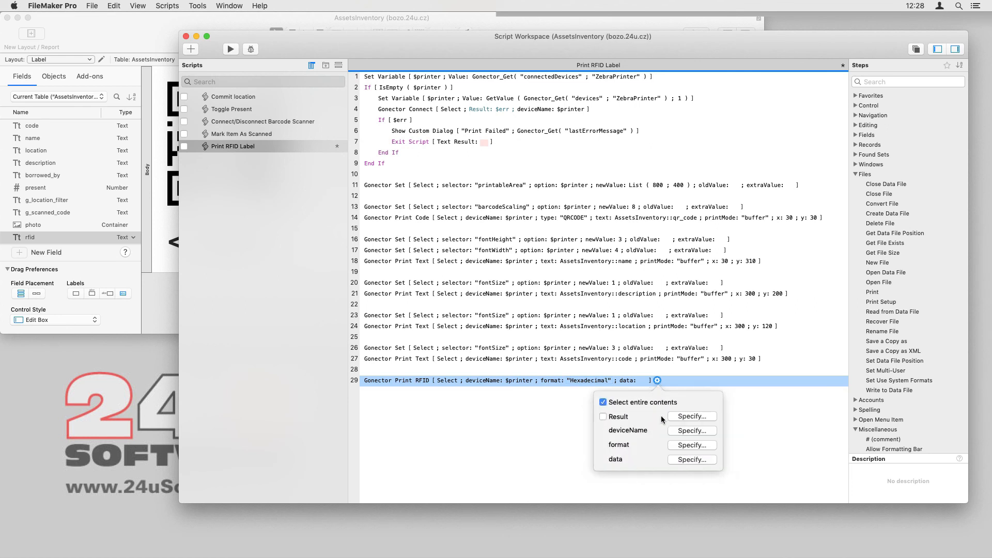
pyautogui.click(692, 459)
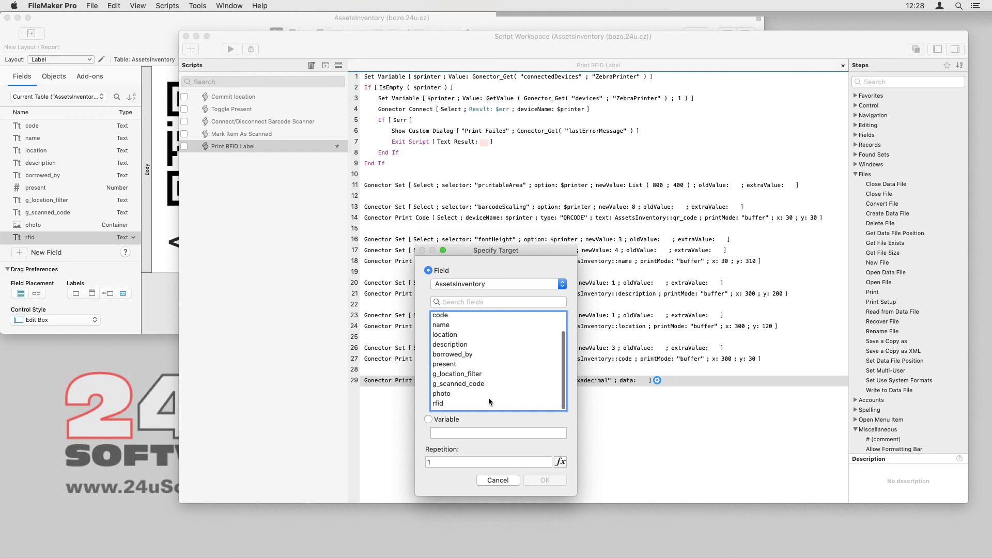
pyautogui.click(438, 404)
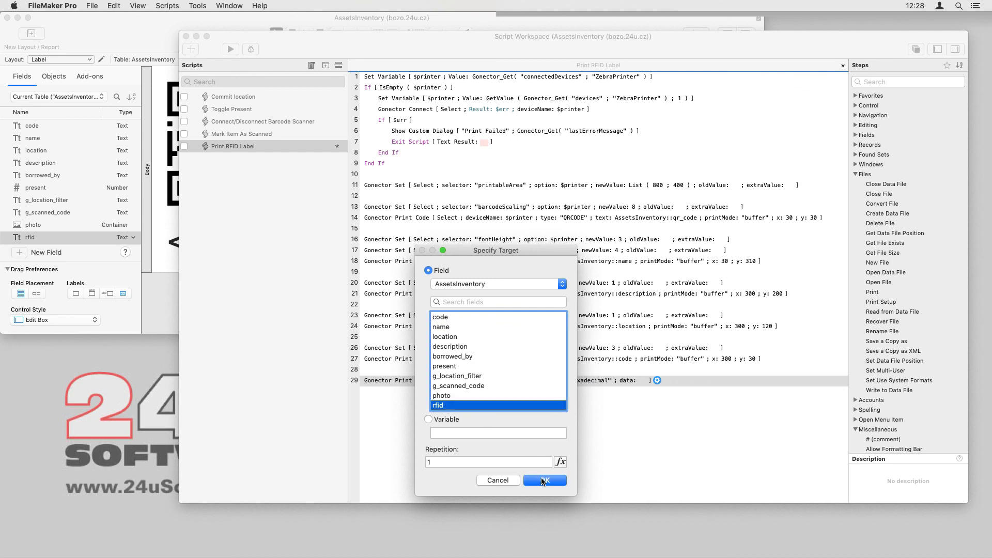
pyautogui.click(543, 481)
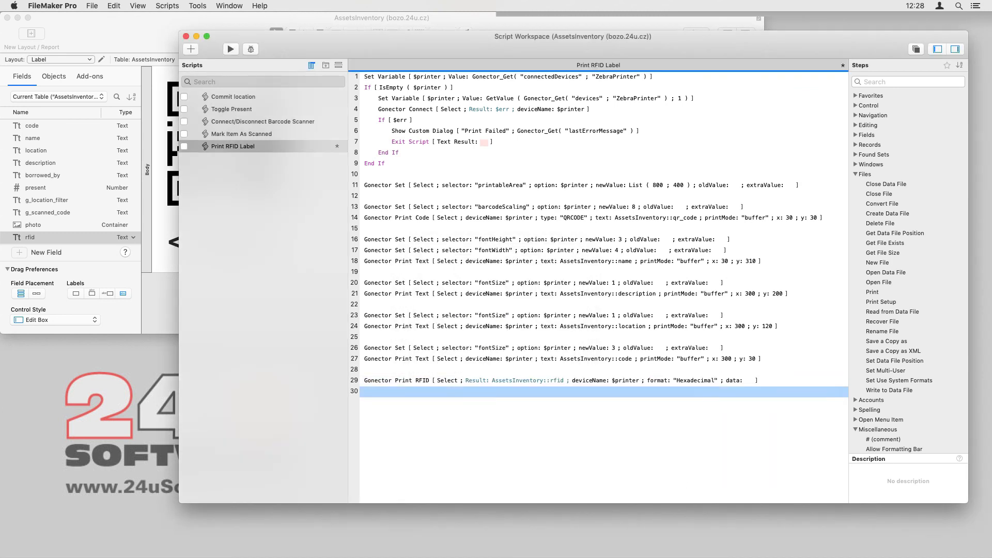